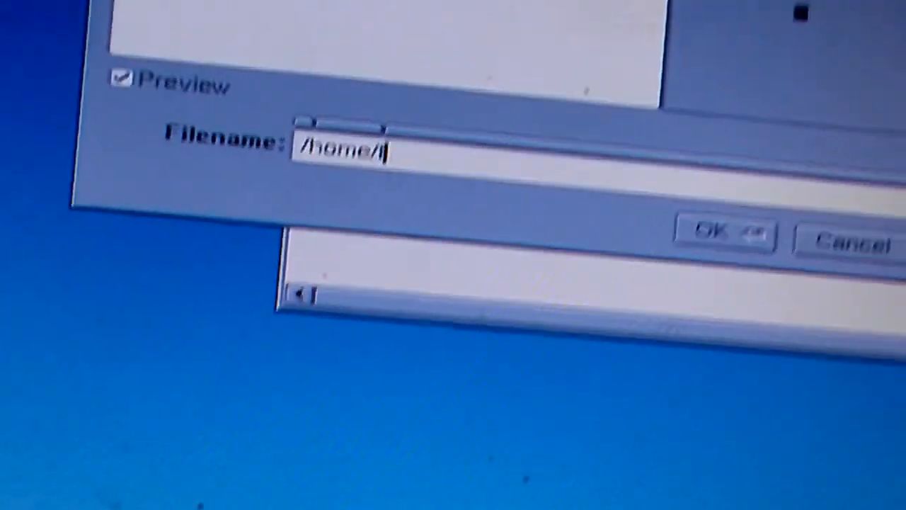
Enter 'Quick OS' as the file name in the home folder save dialog.
type("Quick OS")
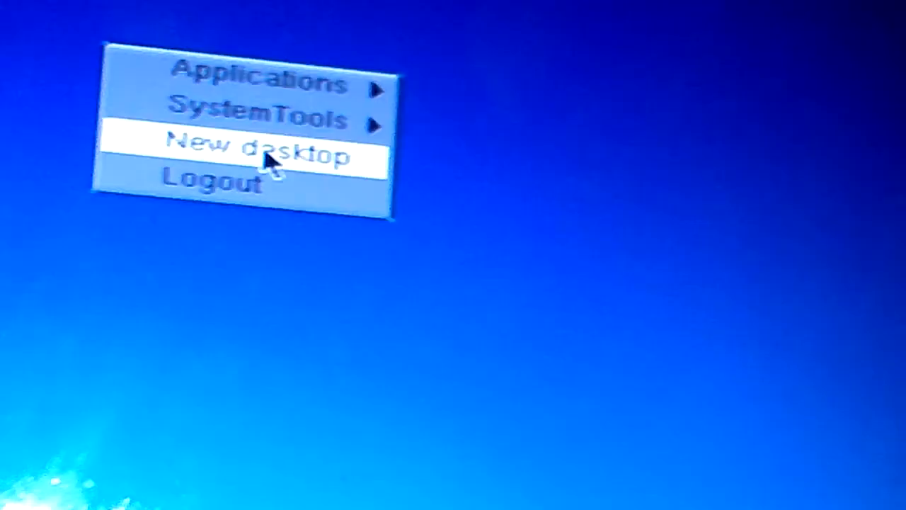
Open the desktop root menu and point at New desktop.
left_click(269, 78)
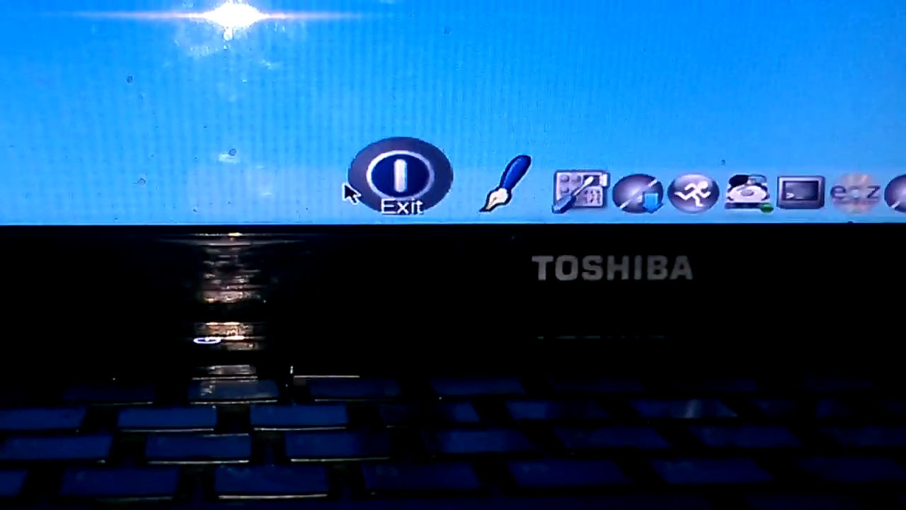
Shut down Tiny Core from the dock's Exit option with Backup set to None.
left_click(403, 180)
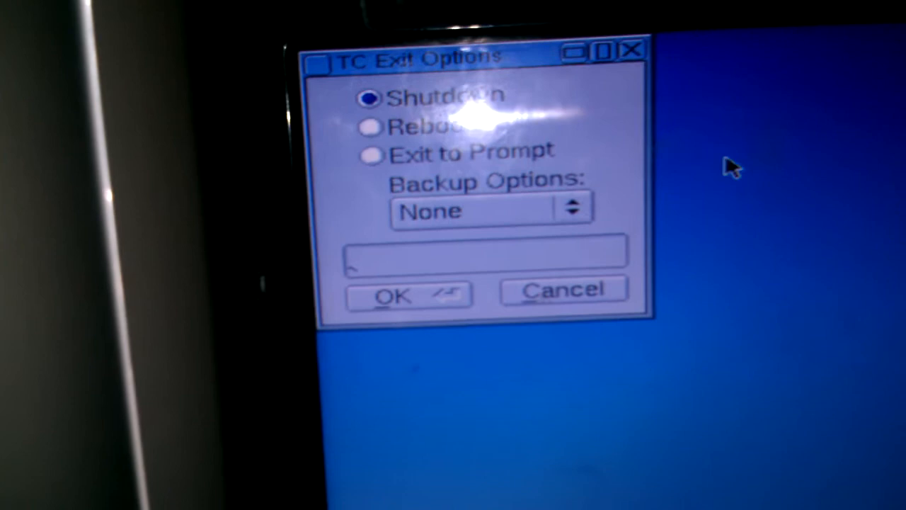
left_click(393, 295)
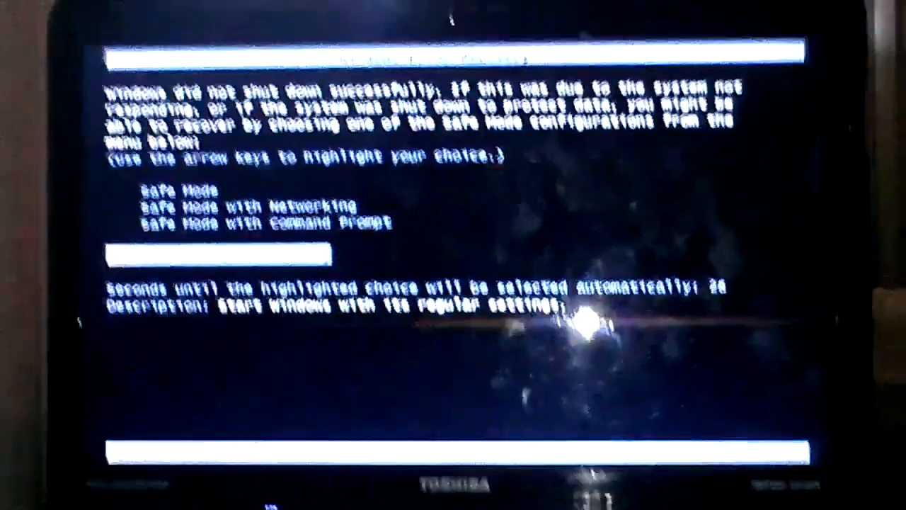